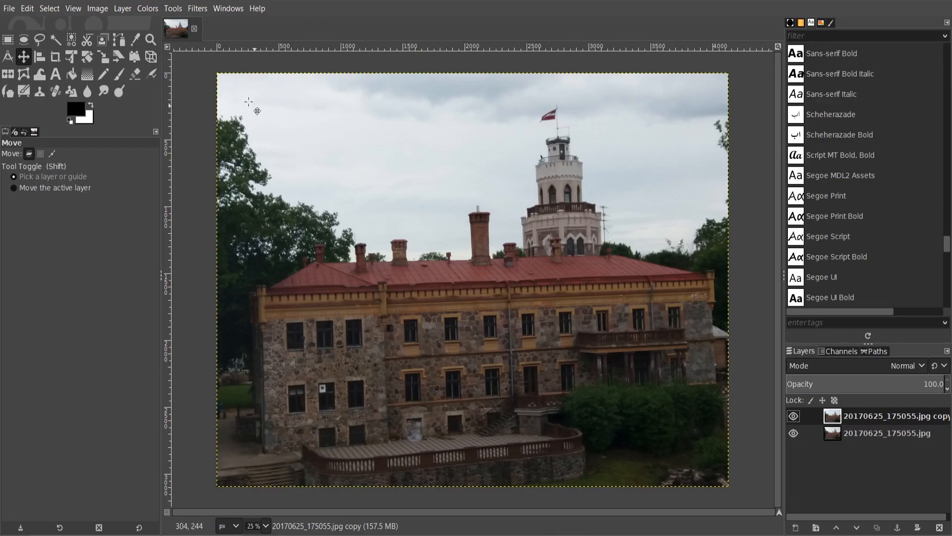
Open Colors > Shadows-Highlights for the duplicate castle layer.
left_click(147, 8)
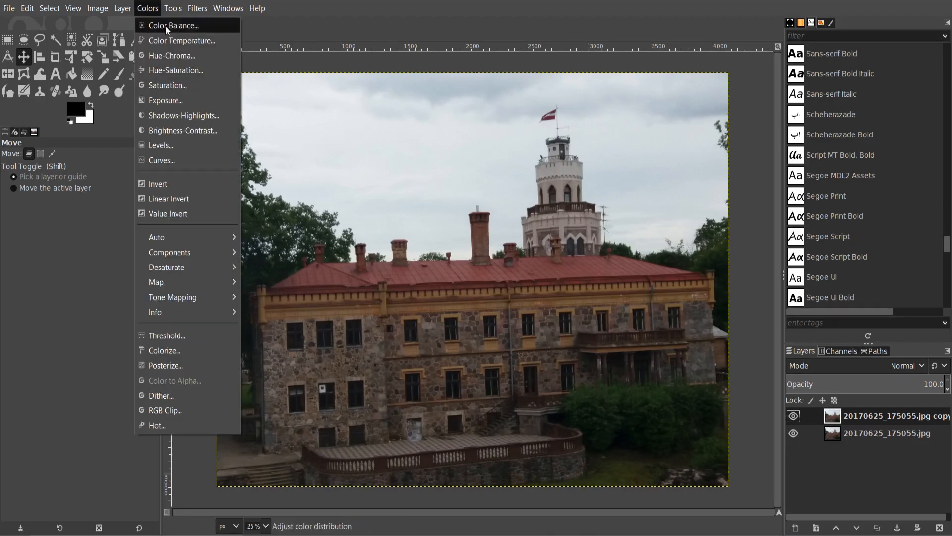
left_click(183, 116)
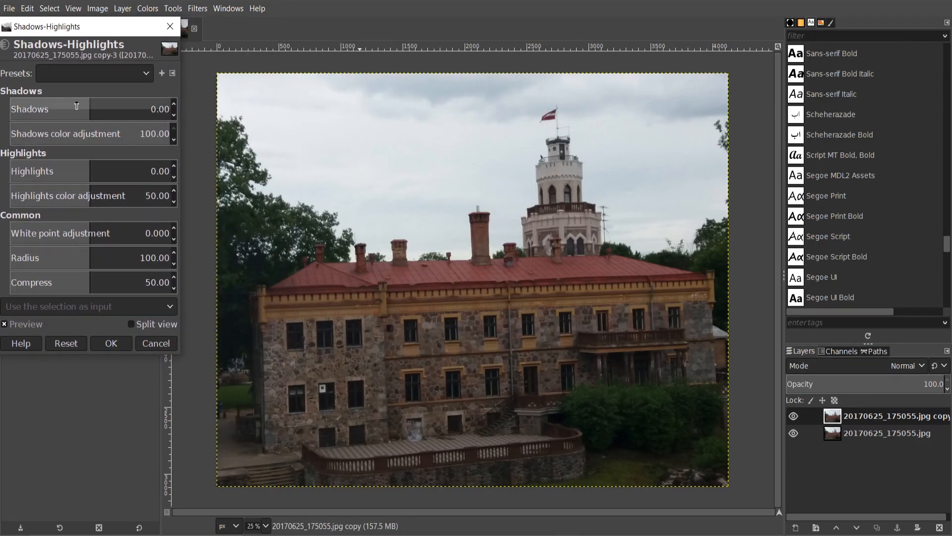
Raise Shadows to 62.35 and the white point adjustment to 3.395.
left_click_drag(16, 109, 122, 108)
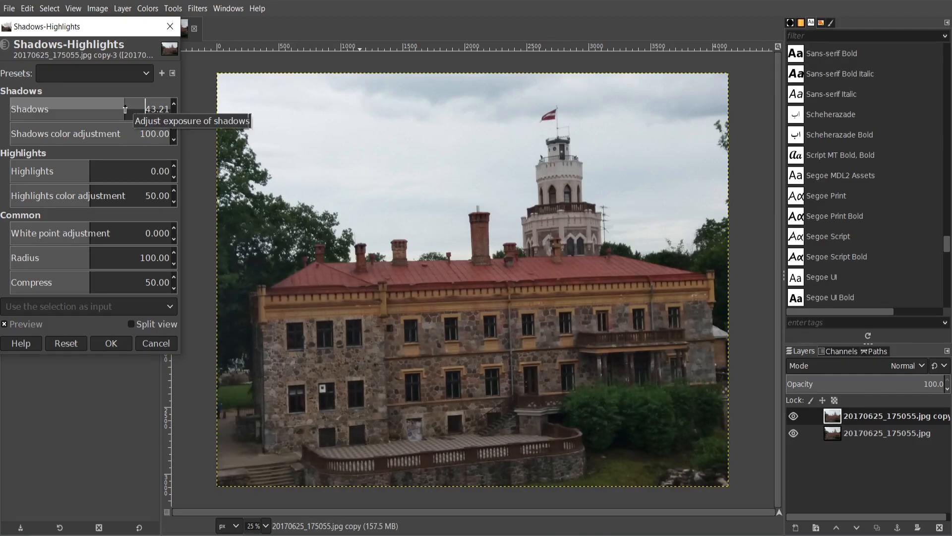
left_click_drag(110, 109, 137, 110)
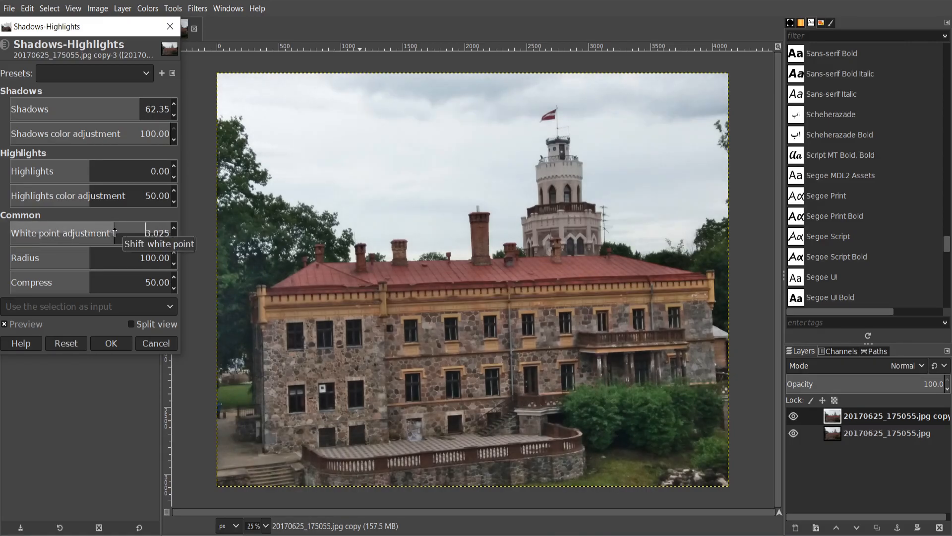
left_click_drag(109, 232, 118, 233)
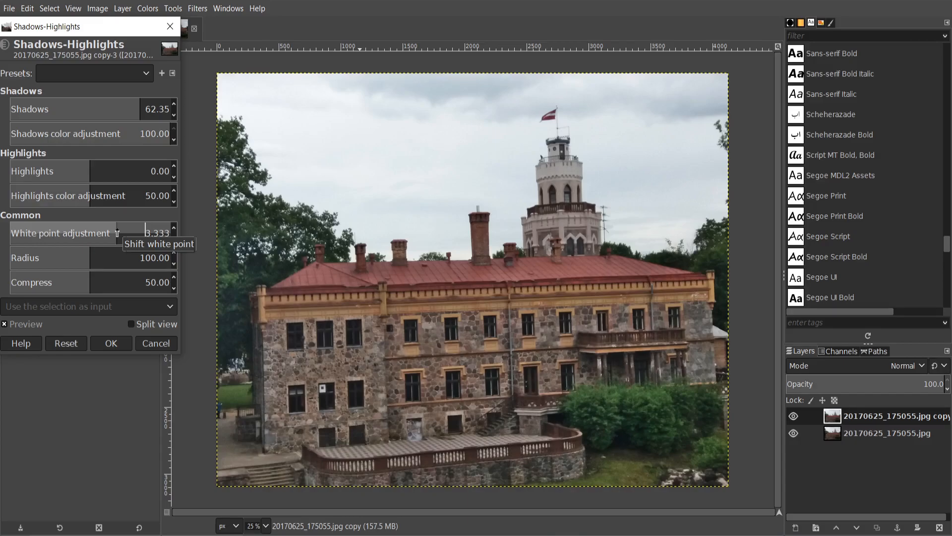
left_click_drag(117, 233, 119, 233)
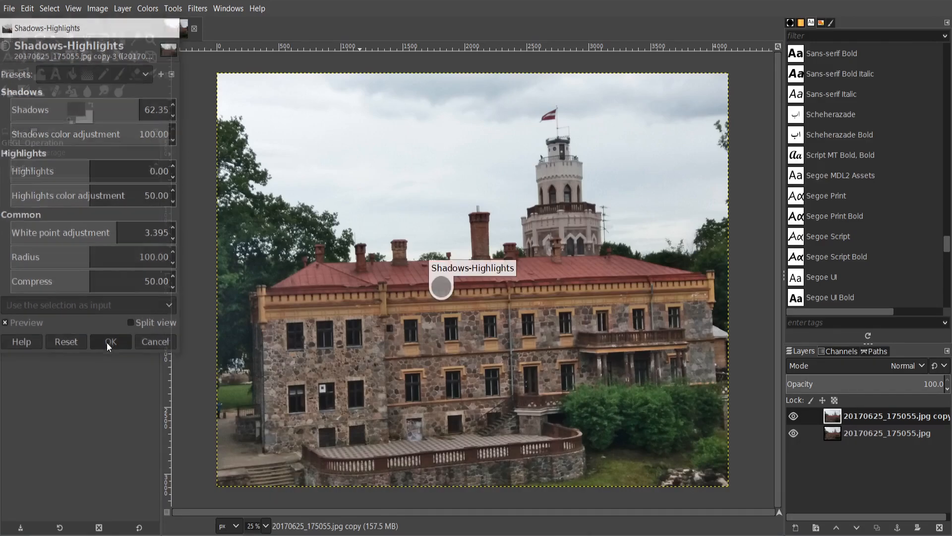
Duplicate the original castle layer, hide the brightened top layer, and open Curves on the copy.
left_click(109, 341)
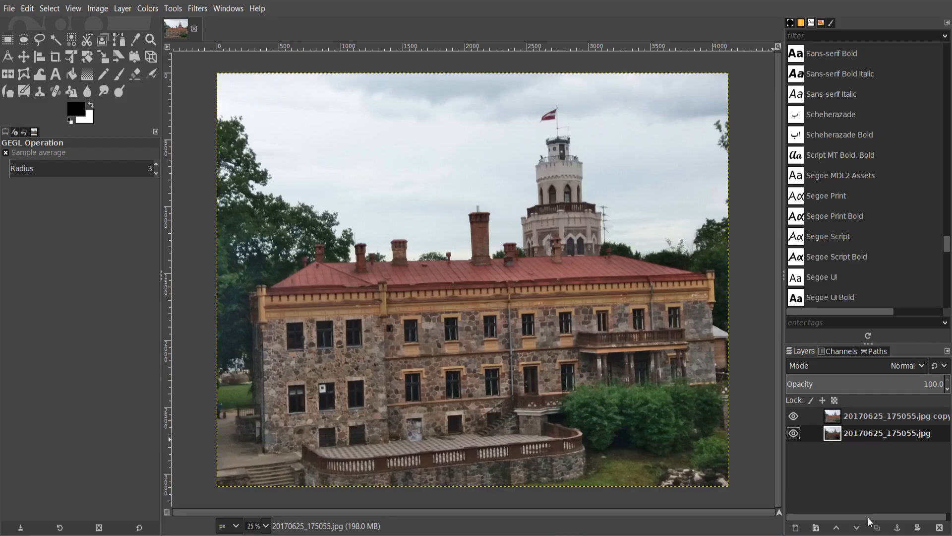
left_click(876, 527)
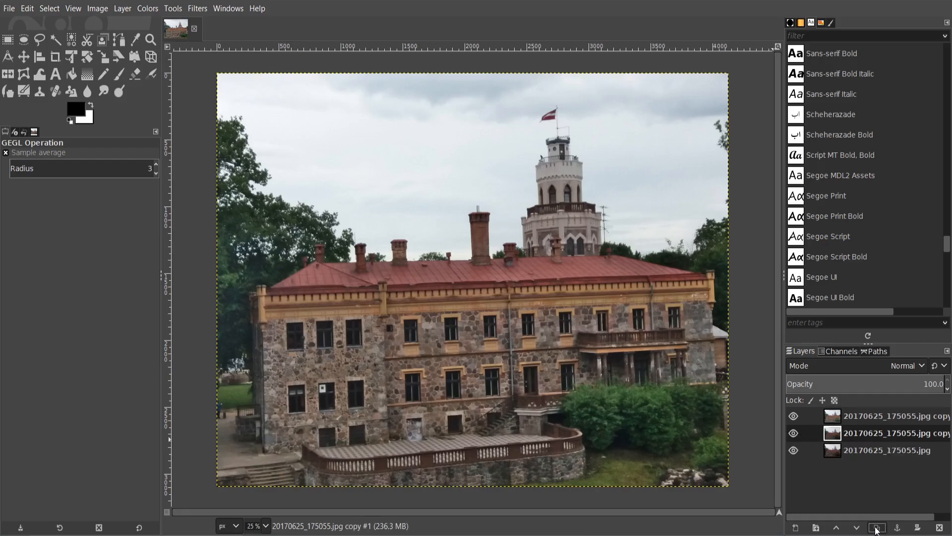
left_click(793, 432)
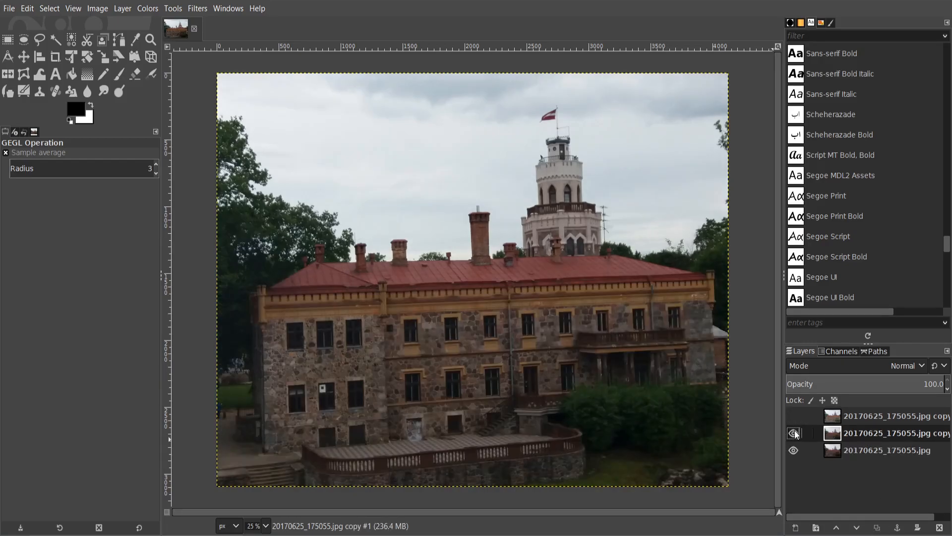
left_click(793, 433)
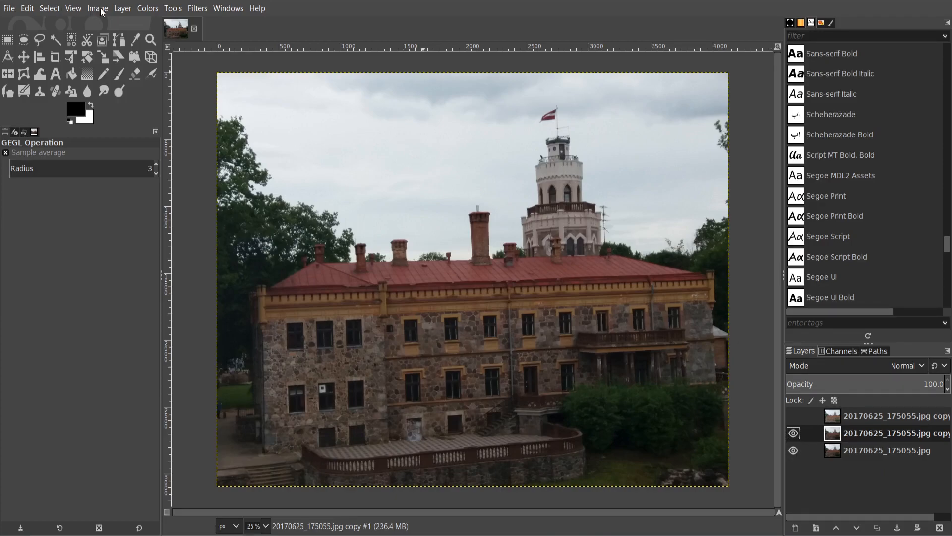
left_click(147, 8)
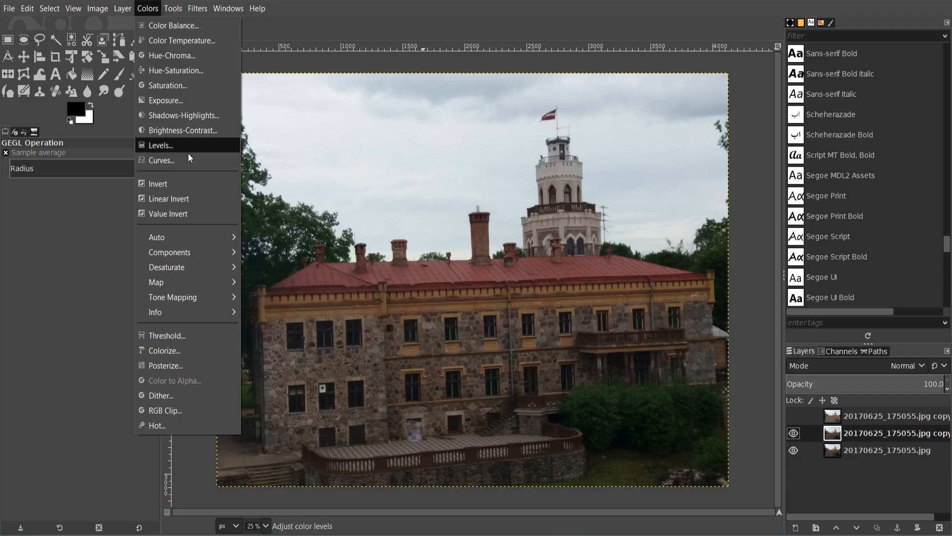
left_click(160, 160)
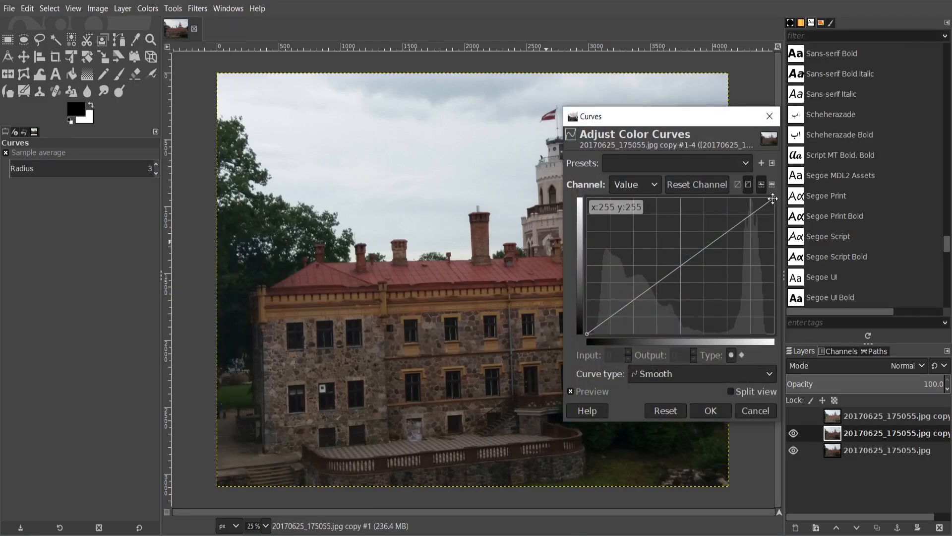
Pull the curve's white point left and raise the dark point to input 33, output 35.
left_click_drag(772, 199, 753, 199)
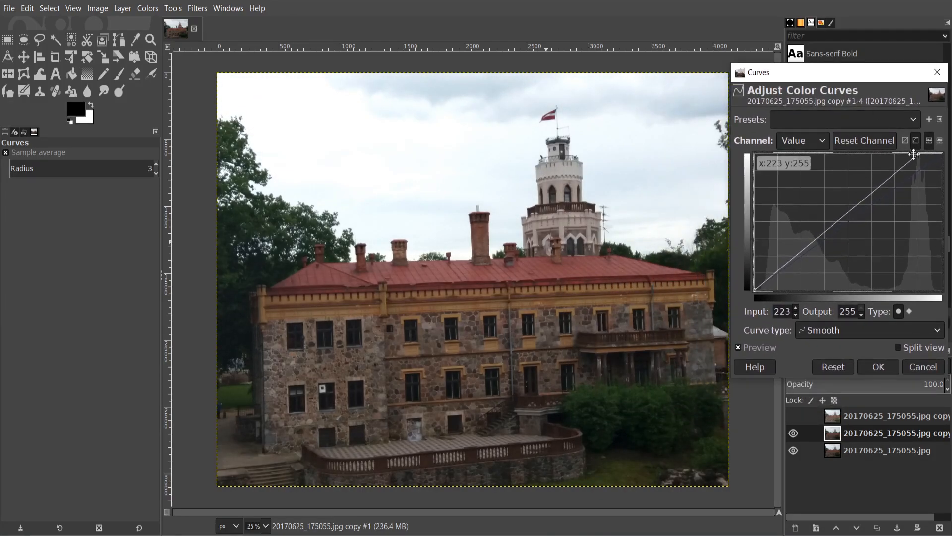
left_click_drag(913, 154, 904, 155)
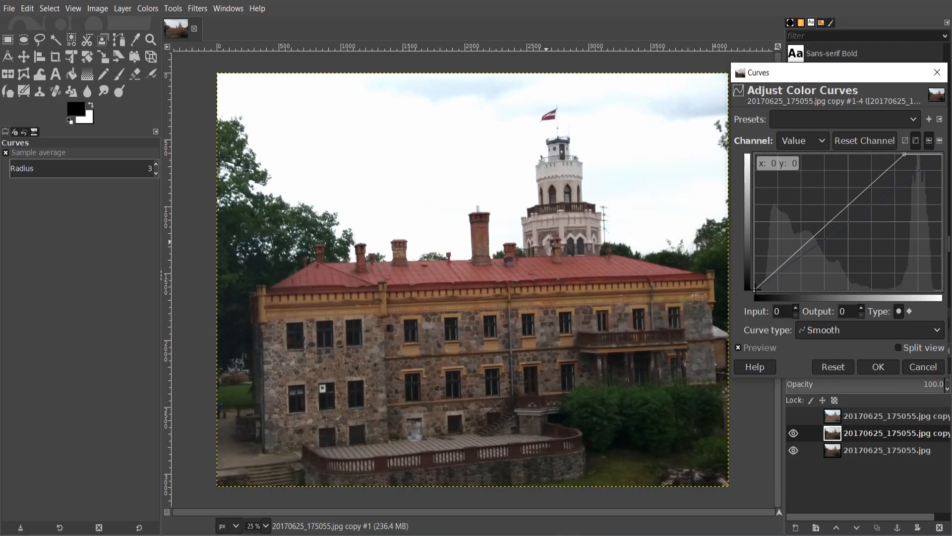
left_click_drag(756, 288, 759, 287)
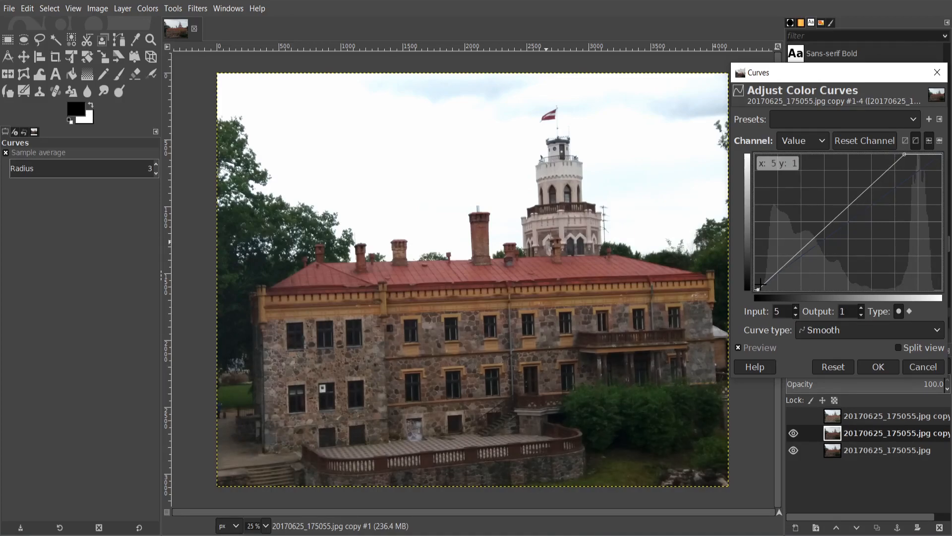
left_click_drag(759, 285, 763, 279)
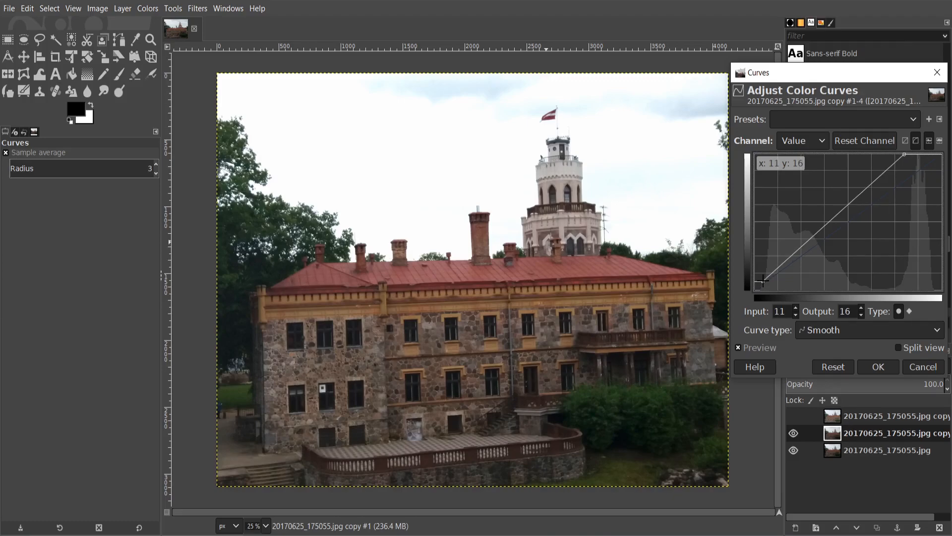
left_click_drag(761, 281, 763, 279)
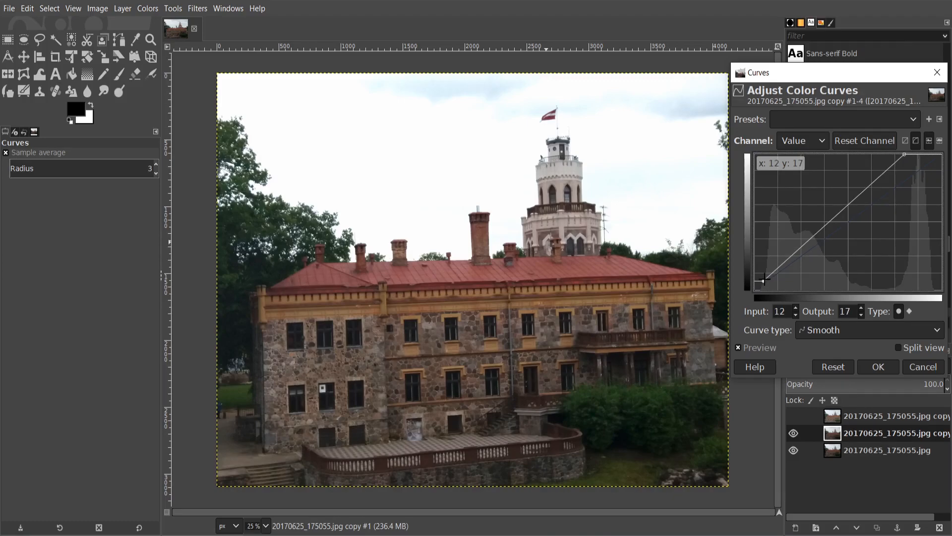
left_click_drag(764, 279, 762, 276)
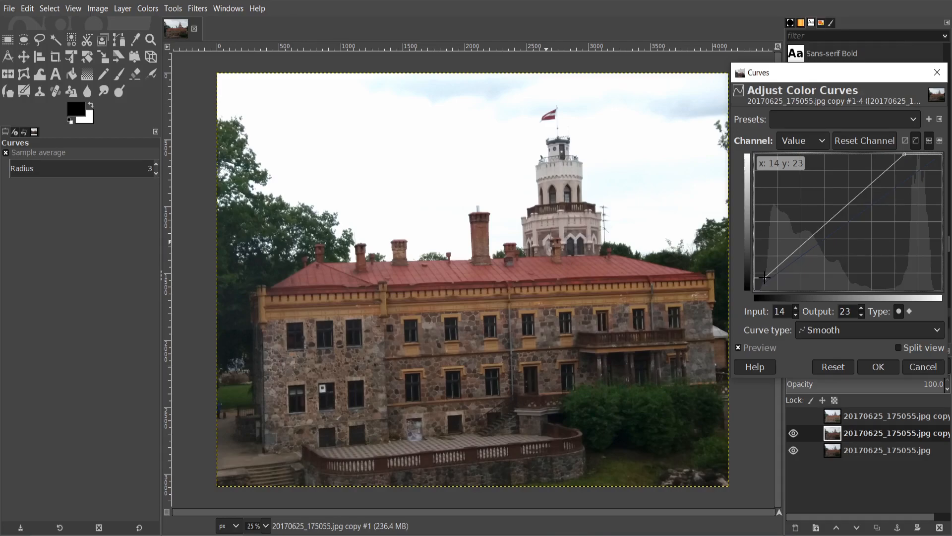
left_click_drag(763, 278, 765, 277)
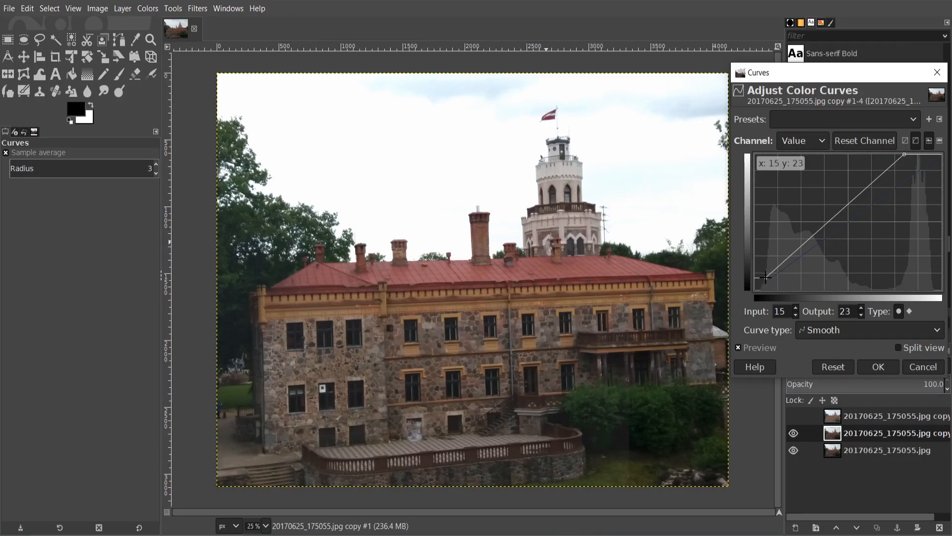
left_click_drag(757, 279, 767, 278)
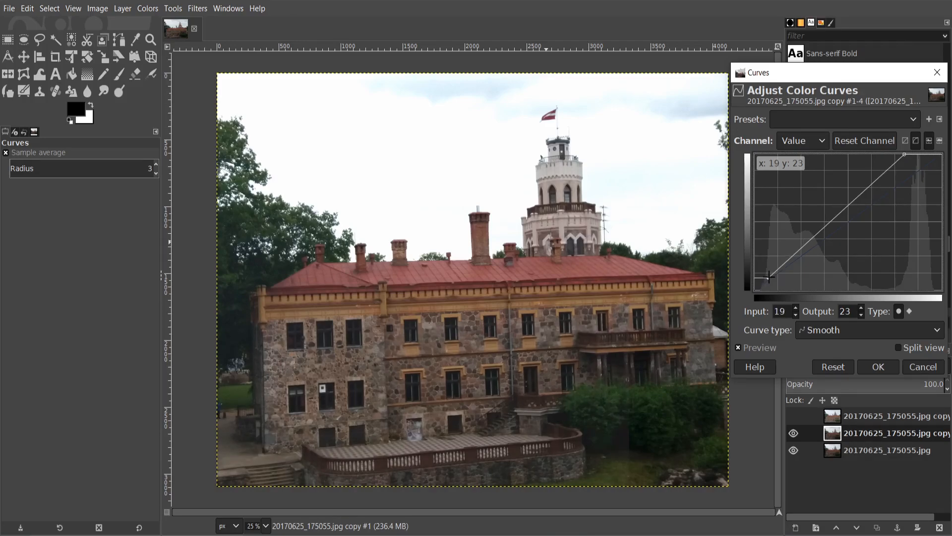
left_click_drag(770, 277, 771, 275)
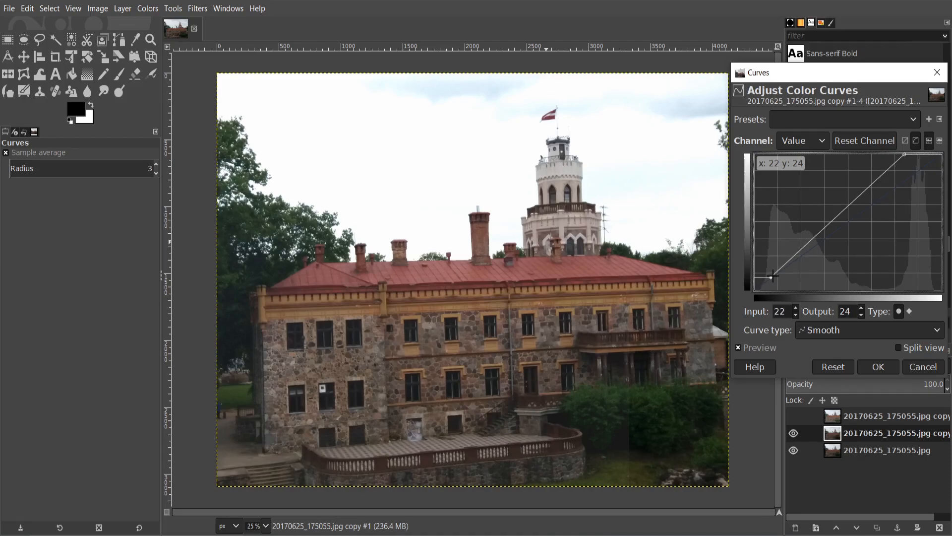
left_click_drag(772, 277, 776, 274)
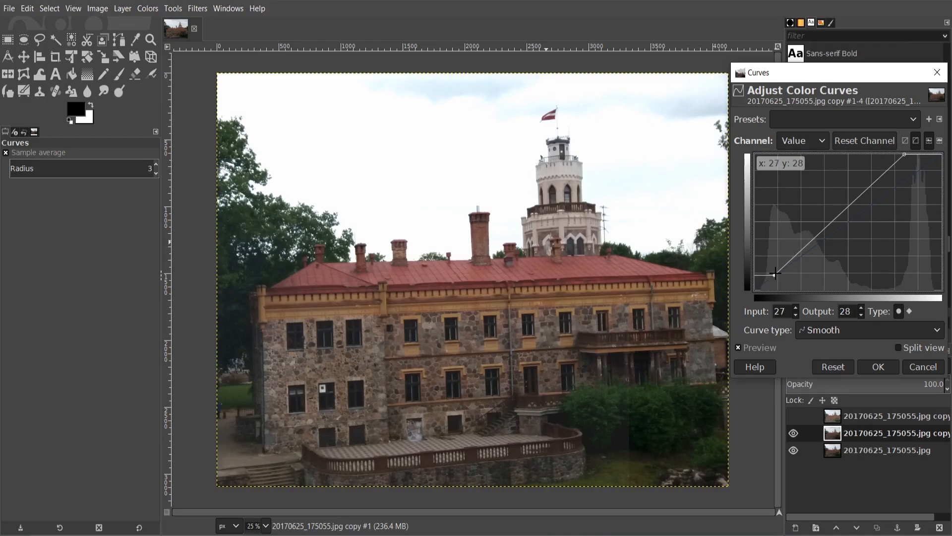
left_click_drag(776, 275, 776, 271)
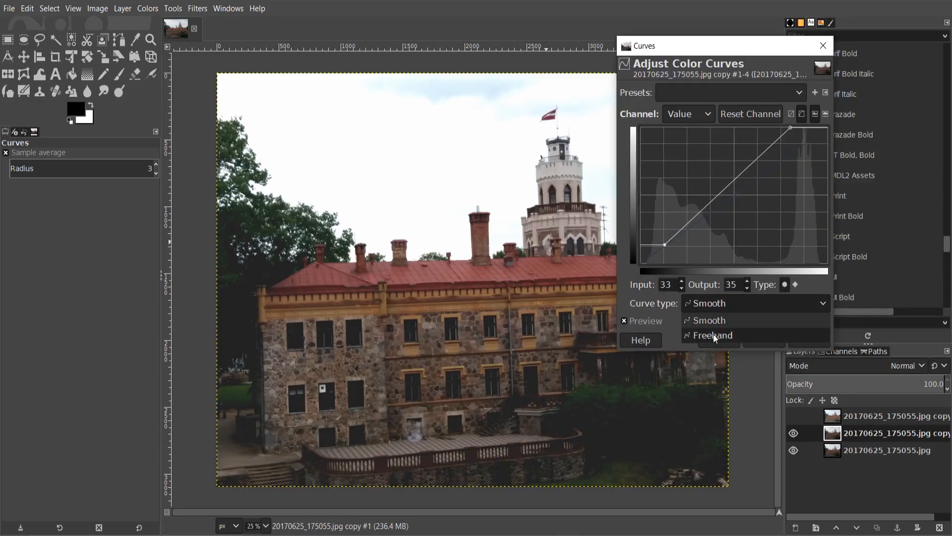
Draw a garish Freehand curve recolouring the sky, then reset it to a straight line.
left_click(712, 334)
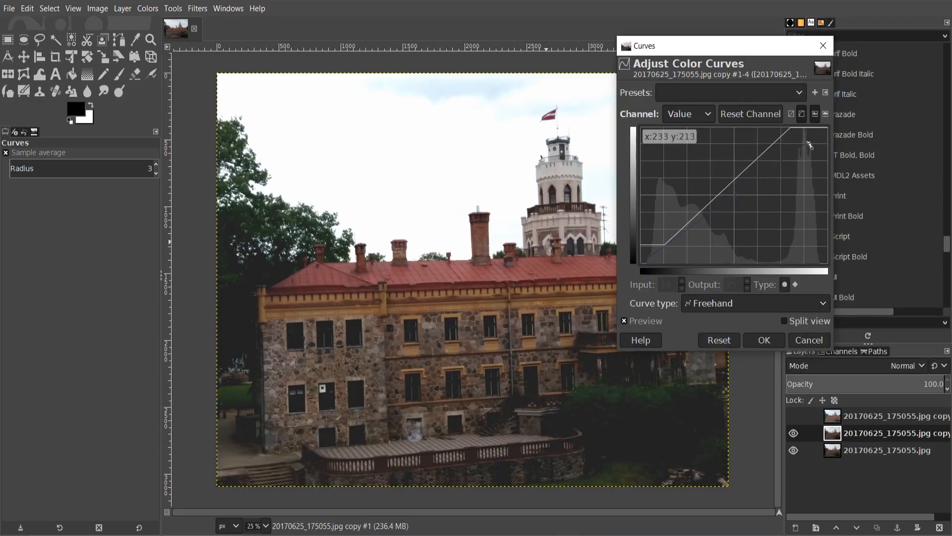
left_click_drag(810, 143, 802, 181)
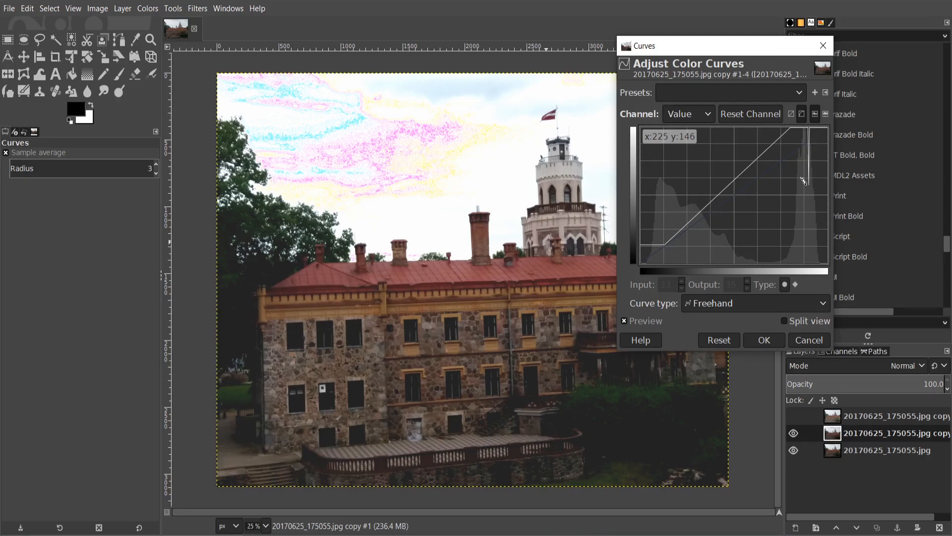
left_click_drag(803, 181, 696, 244)
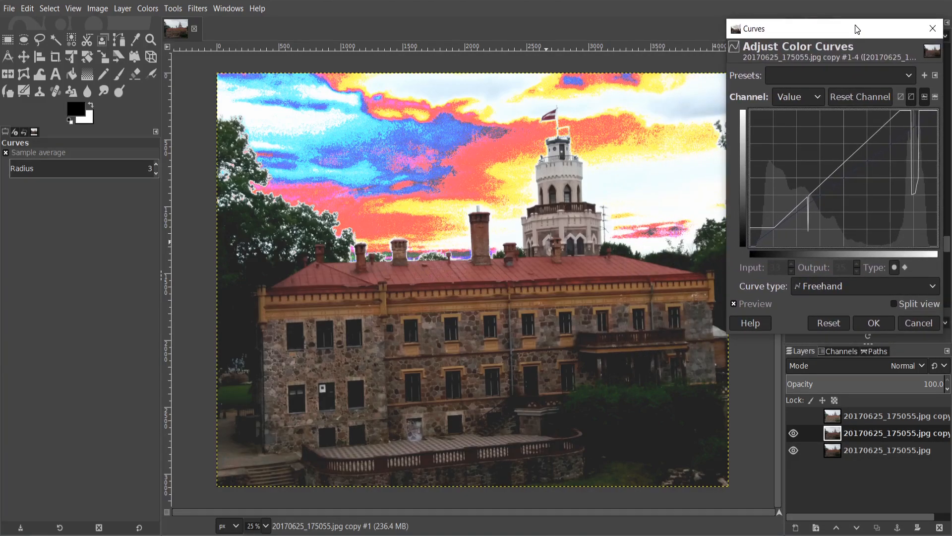
left_click(827, 322)
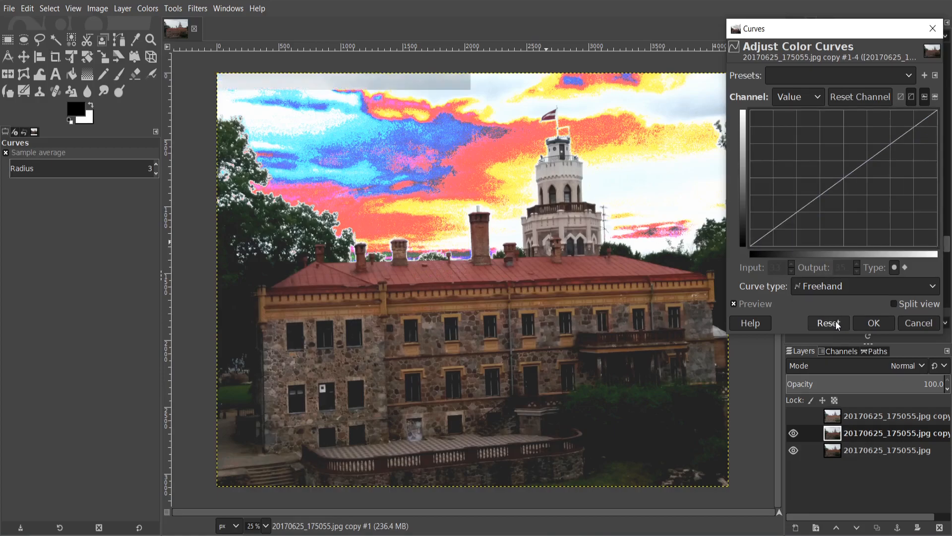
left_click(828, 322)
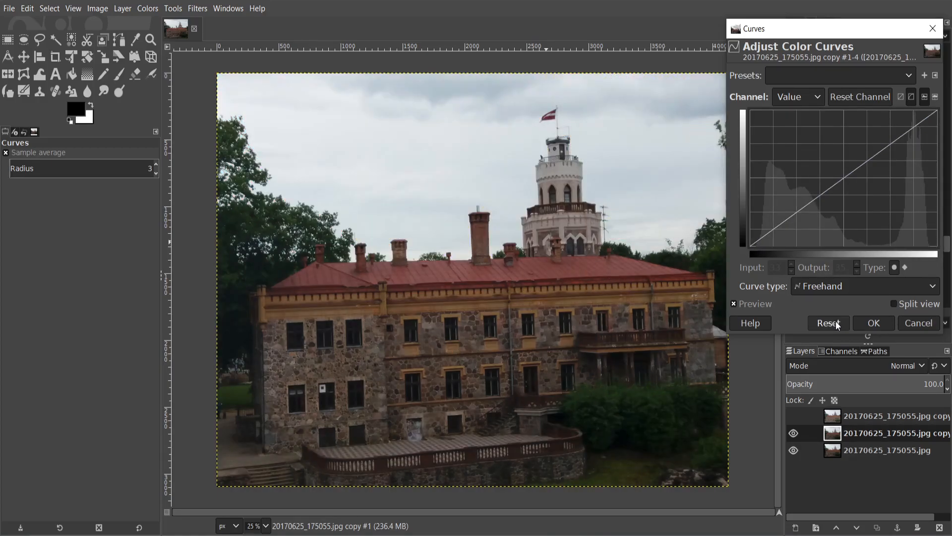